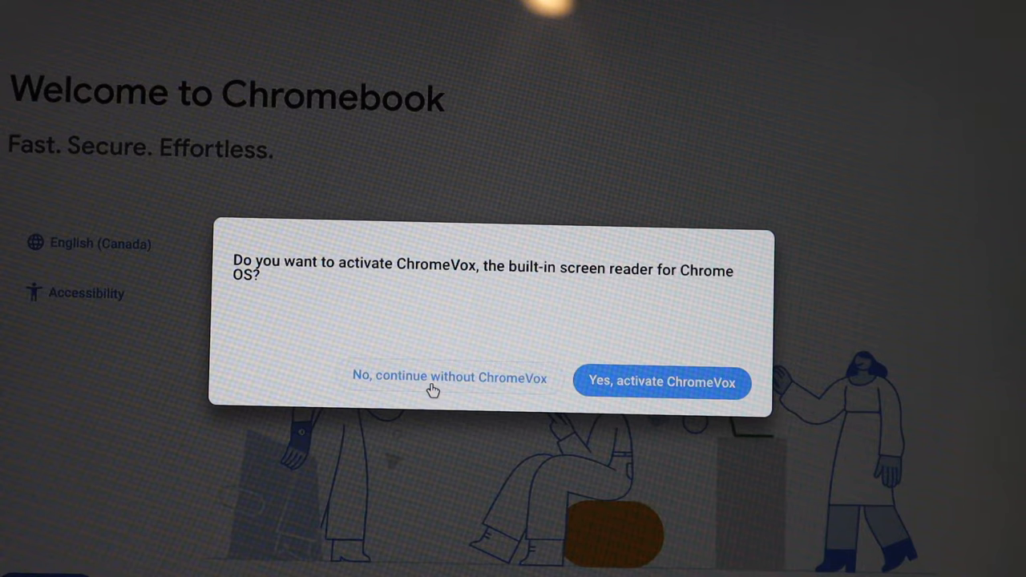
Skip ChromeVox and connect to the BELL769 Wi-Fi network
left_click(449, 376)
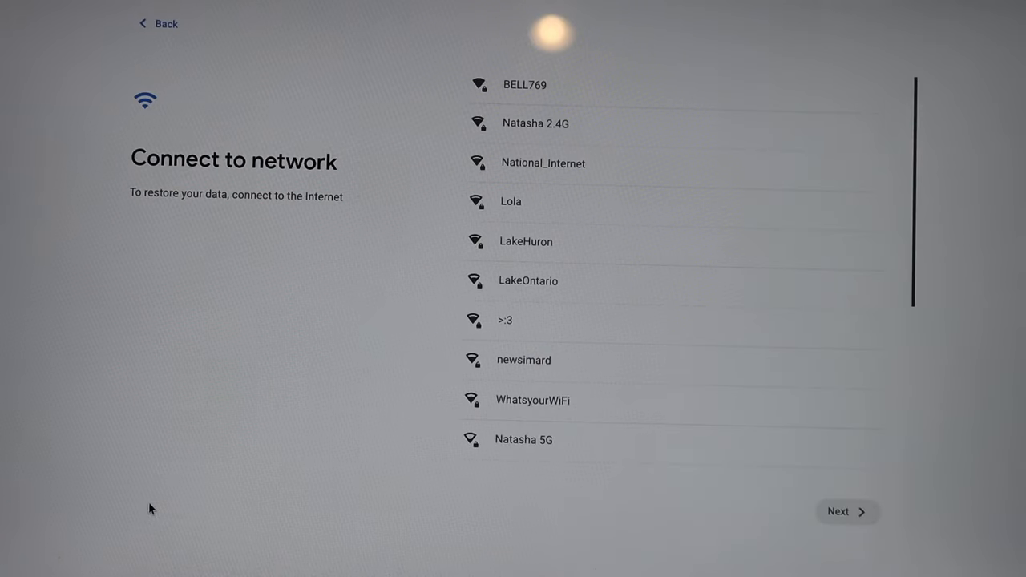
mouse_move(405, 223)
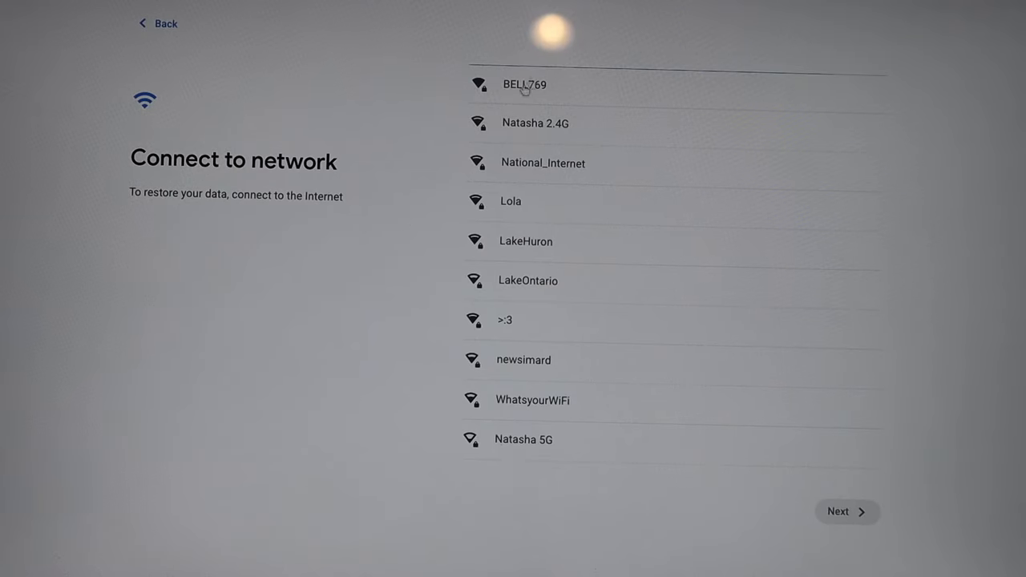
left_click(525, 84)
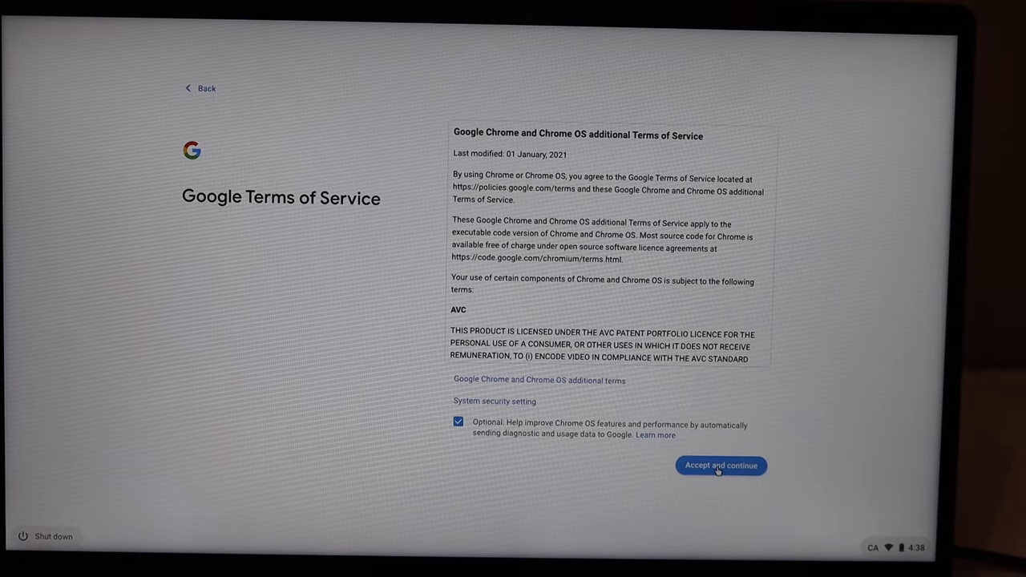
Accept the Google Terms of Service
left_click(720, 465)
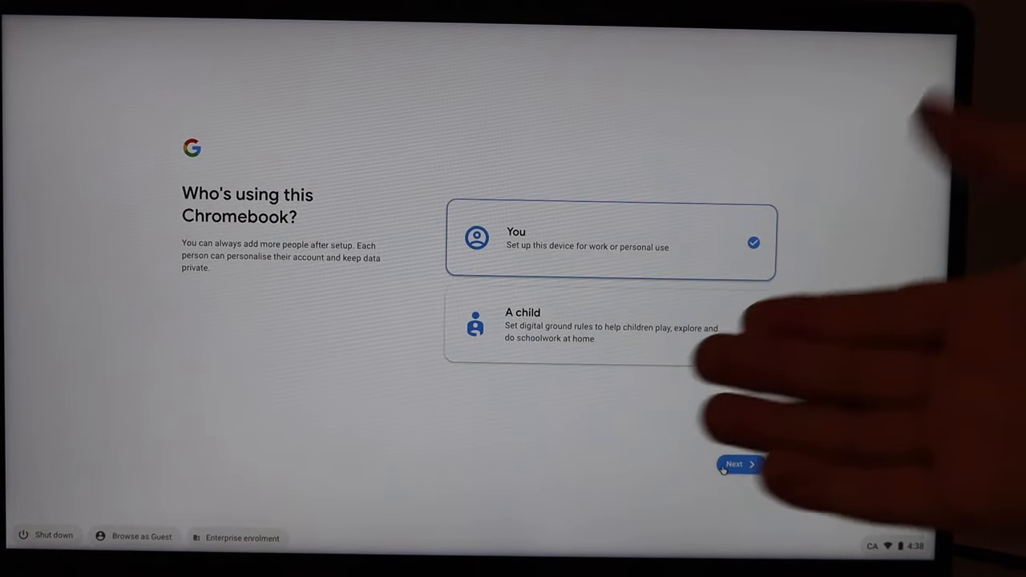
Choose personal use ('You') and sign in with the Google account
left_click(734, 464)
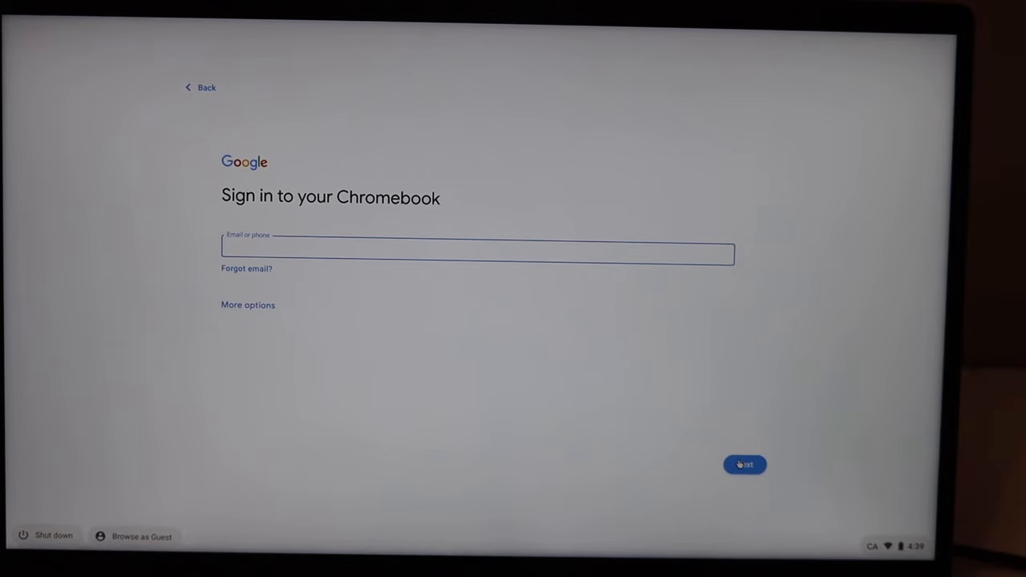
left_click(743, 464)
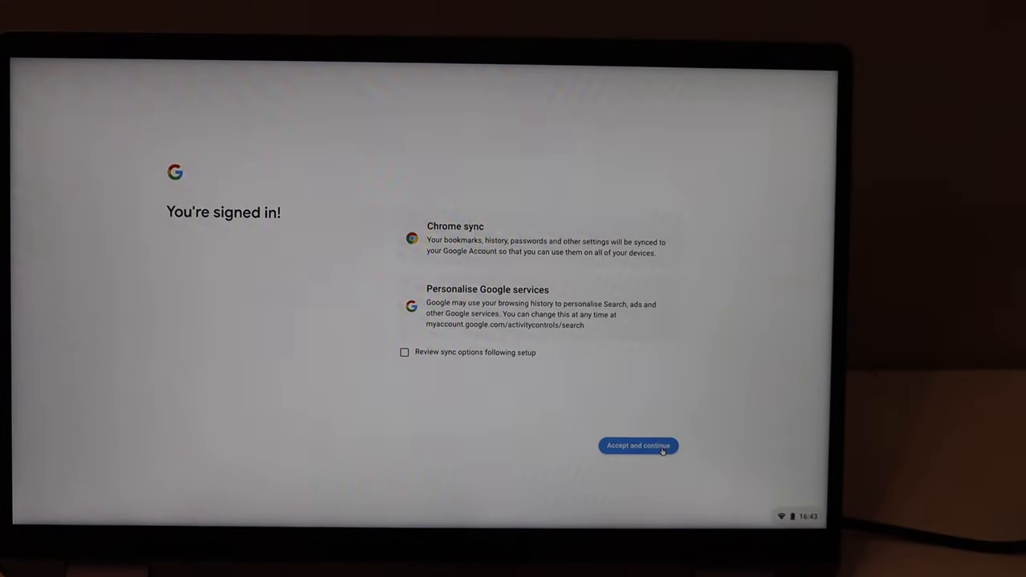
mouse_move(531, 414)
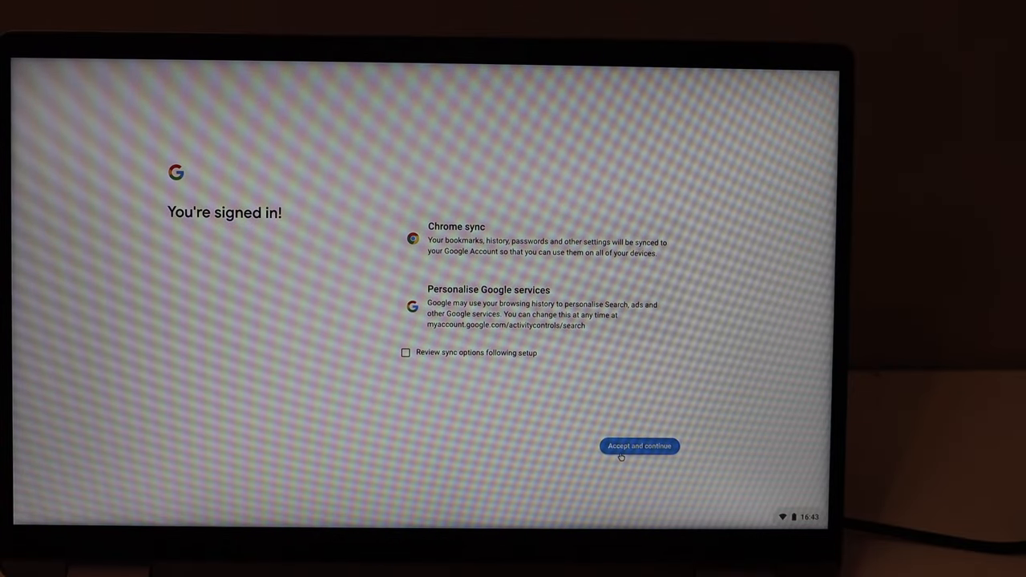
Accept Chrome sync, then accept Google Play services with backup and location on
left_click(639, 445)
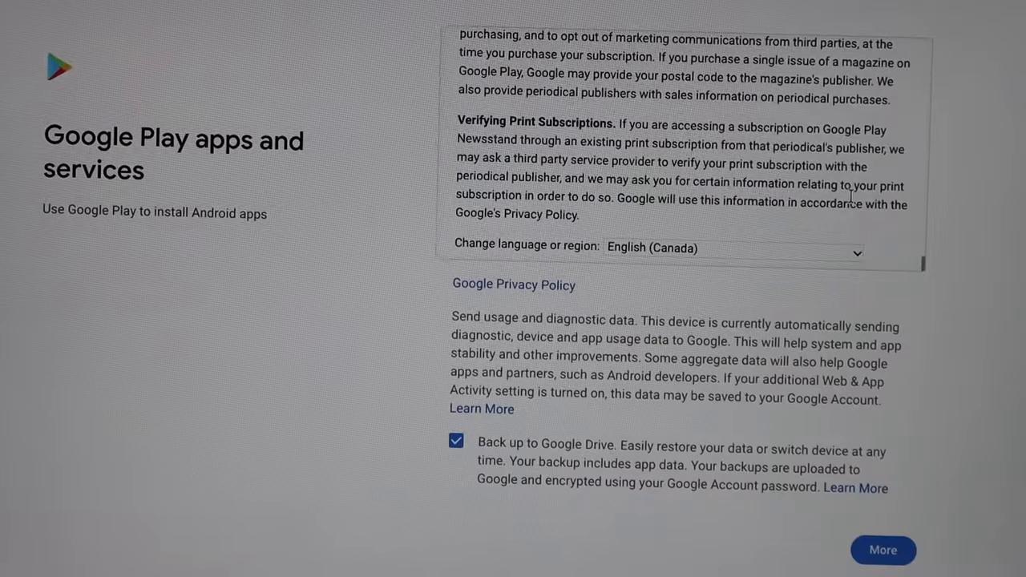
scroll("down", 3)
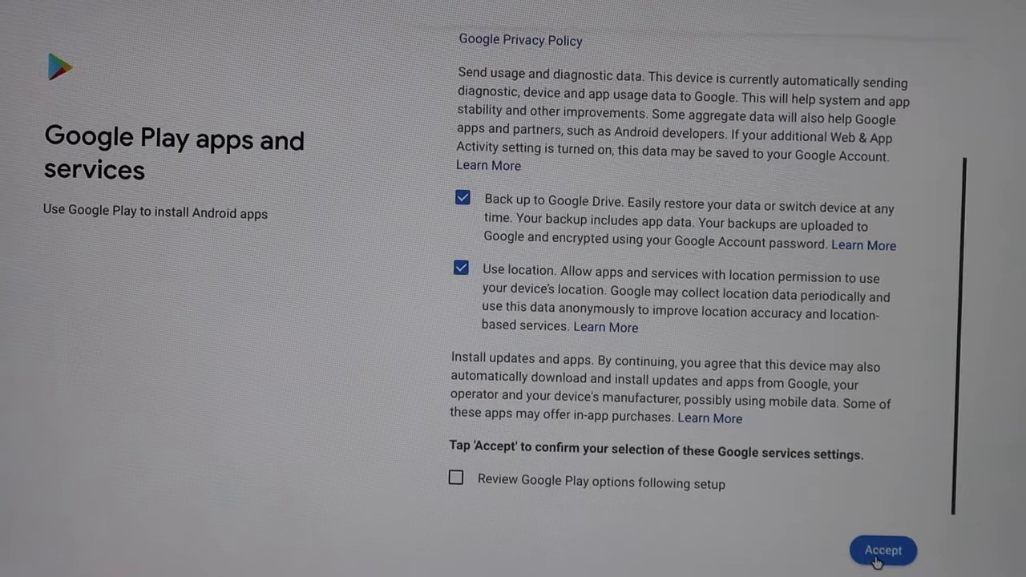
mouse_move(541, 531)
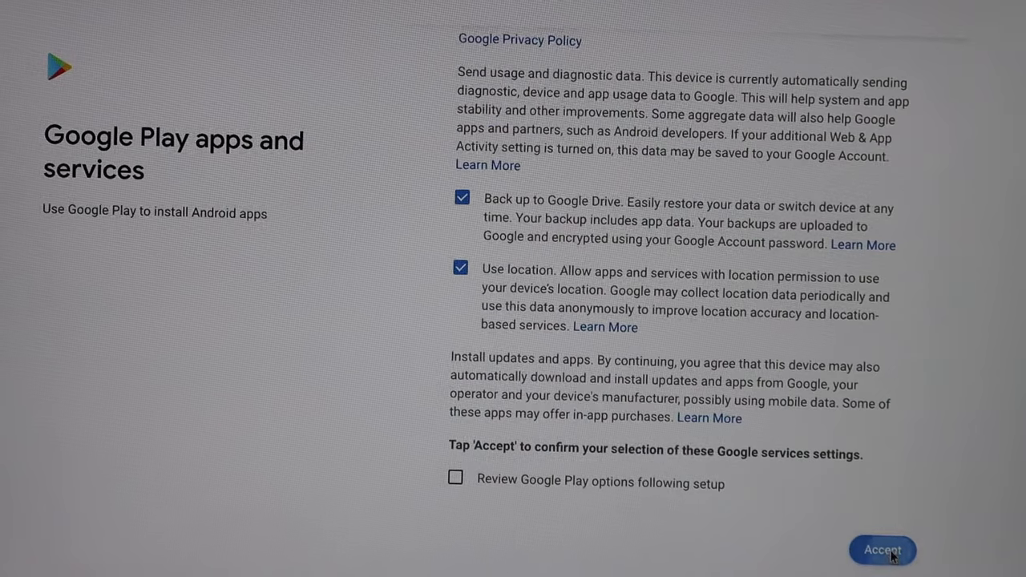
left_click(881, 550)
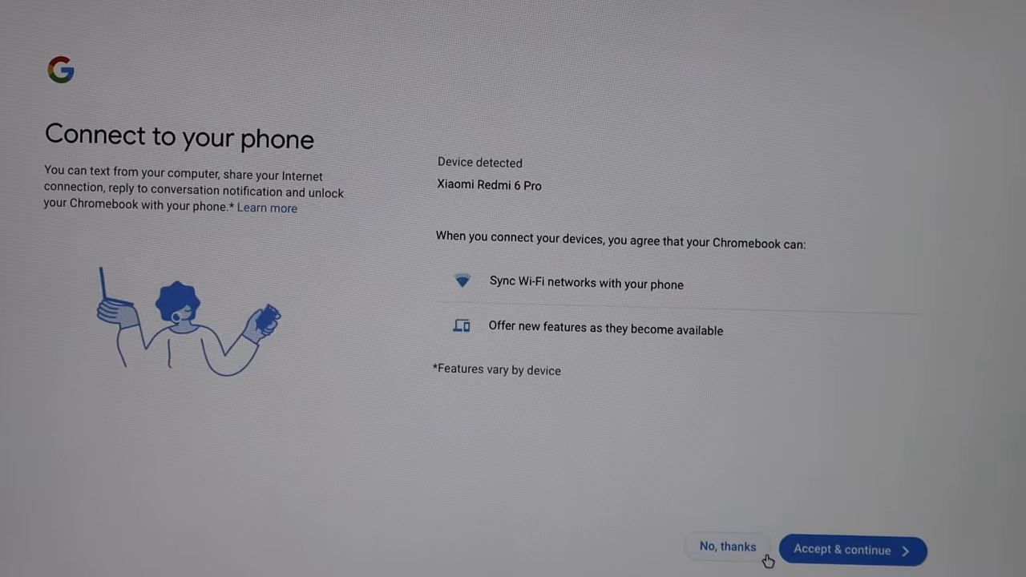
mouse_move(676, 497)
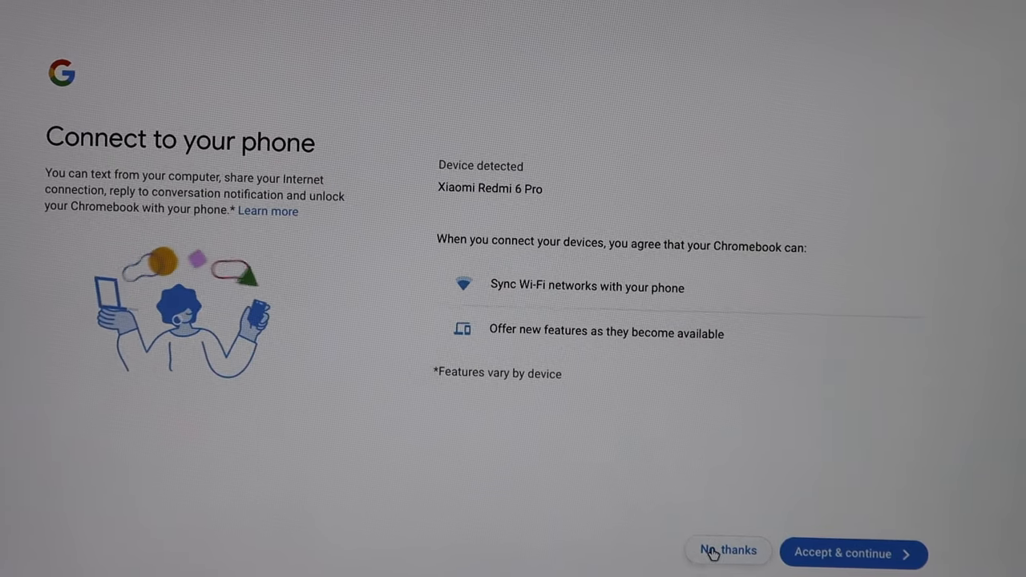
Decline phone linking and finish setup with 'Get started'
left_click(728, 551)
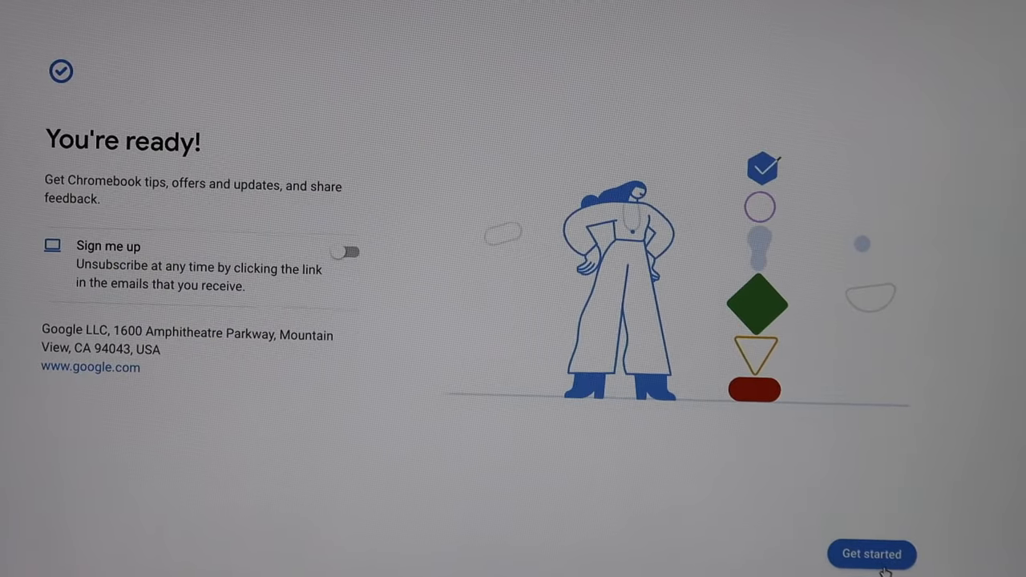
left_click(871, 554)
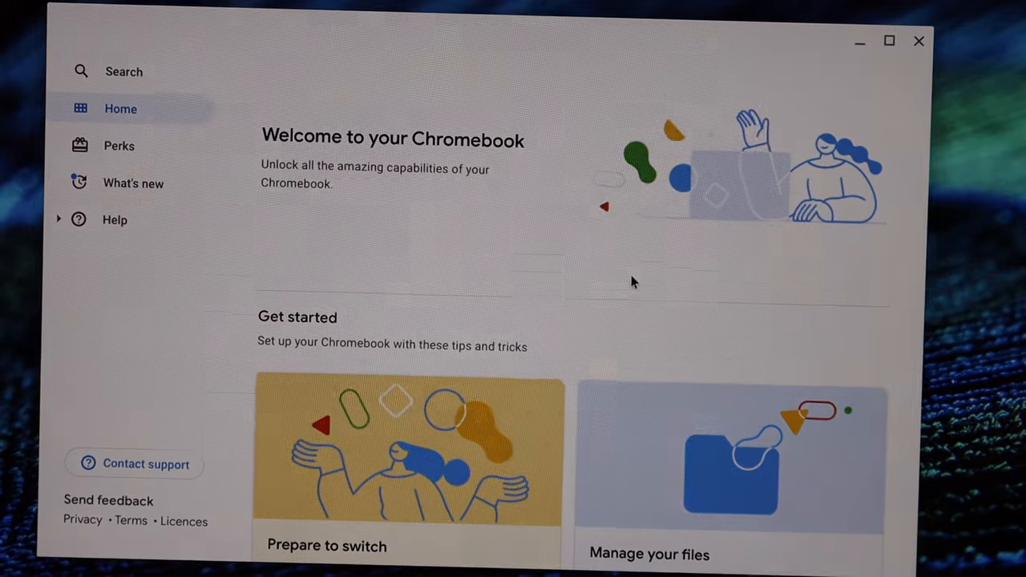
mouse_move(501, 284)
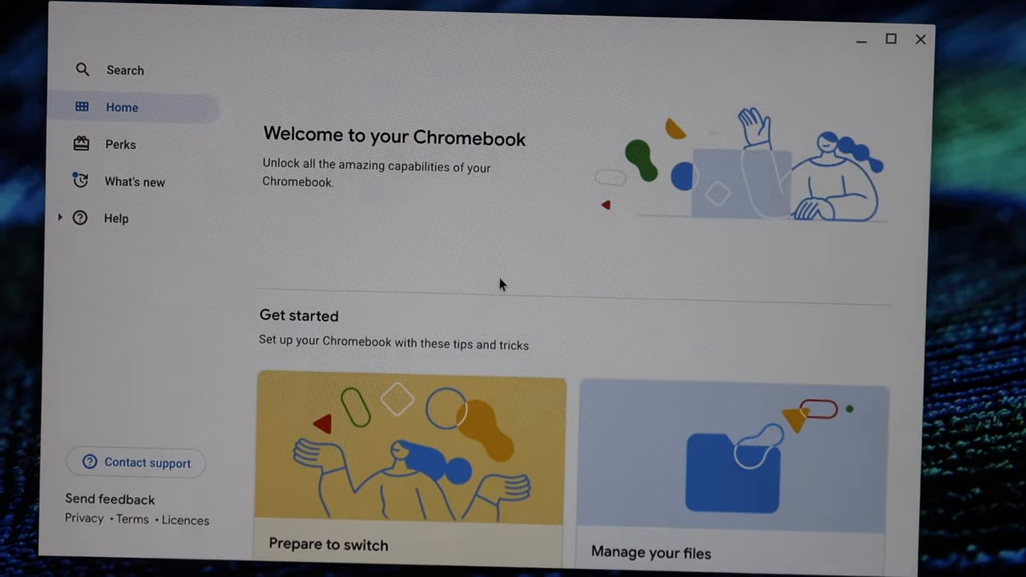